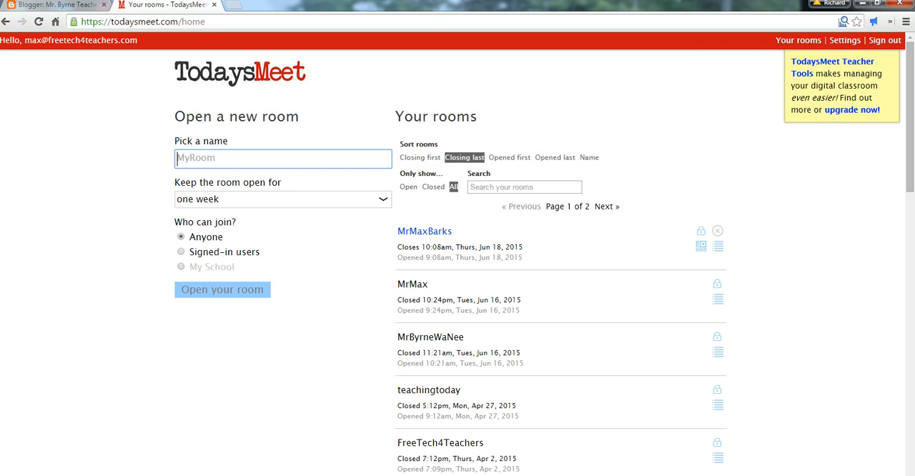
Step: Create a TodaysMeet room named MrByrneSpeaks that stays open for one hour
text(MrByrne)
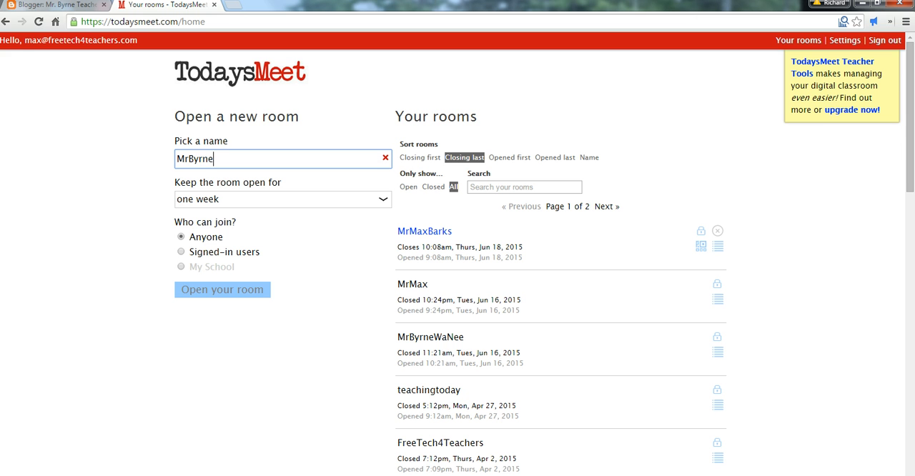
text(Speaks)
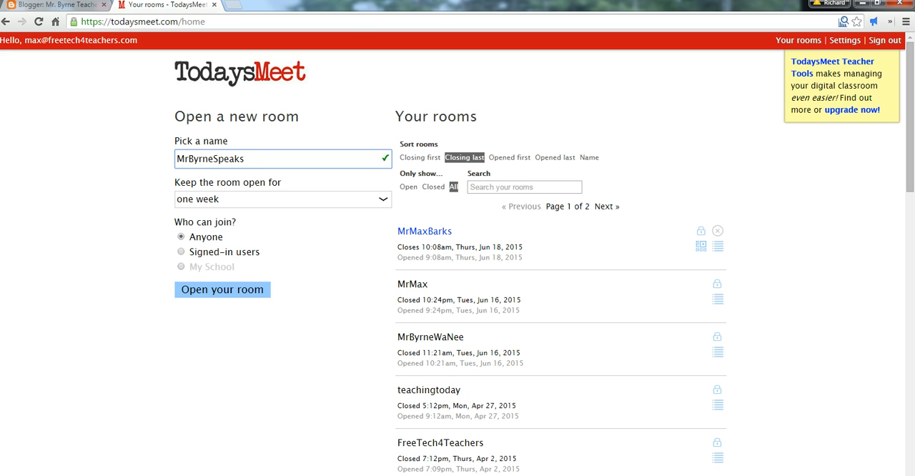
click(282, 198)
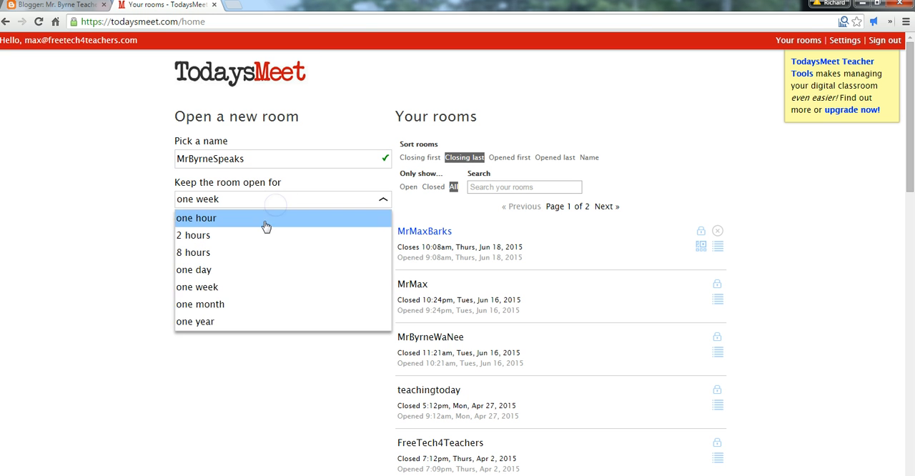
click(195, 218)
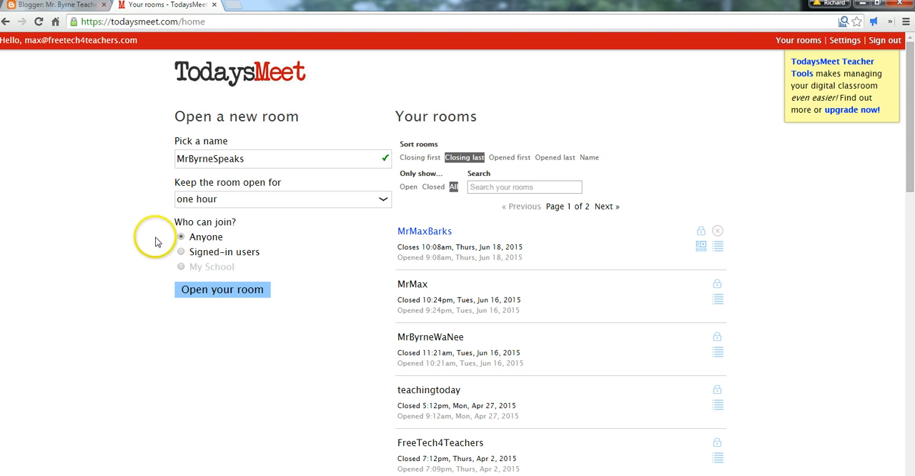
click(223, 289)
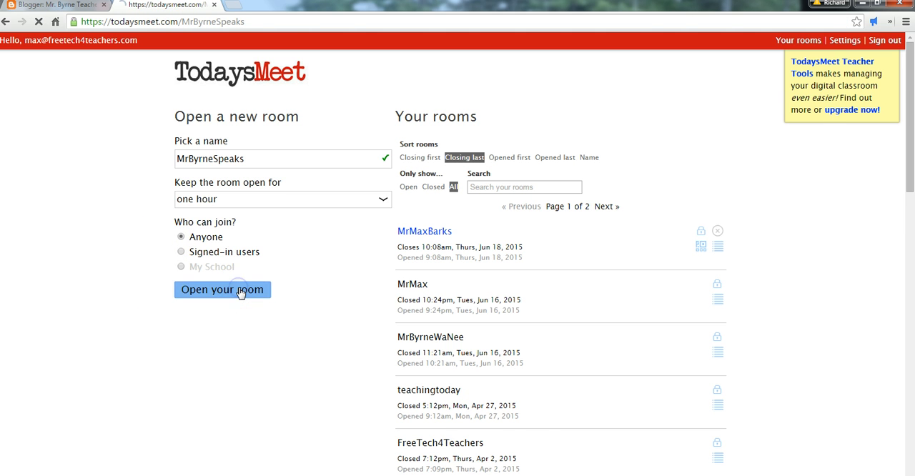
Step: Join the room as 'Mr. Byrne' and post 'Good morning class'
click(223, 290)
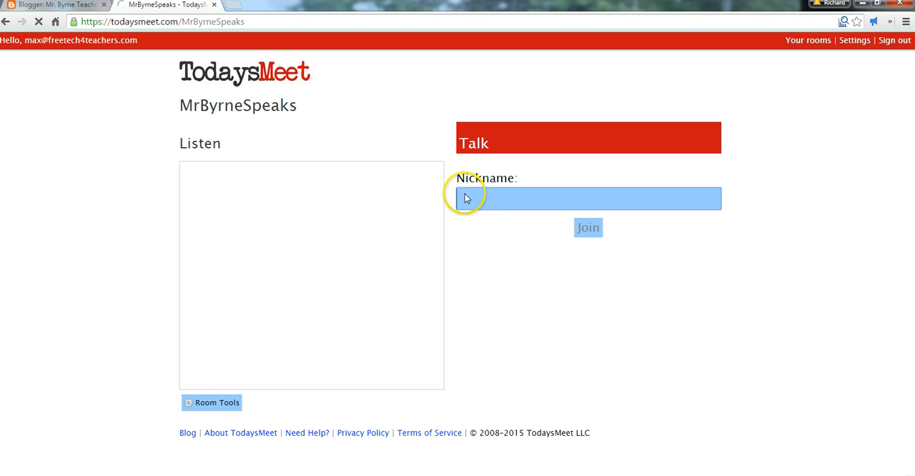
text(Mr. Byrne)
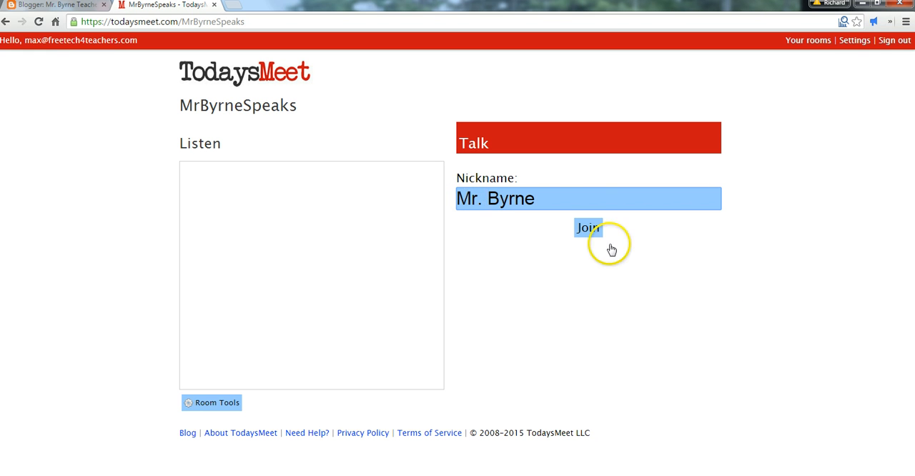
click(587, 228)
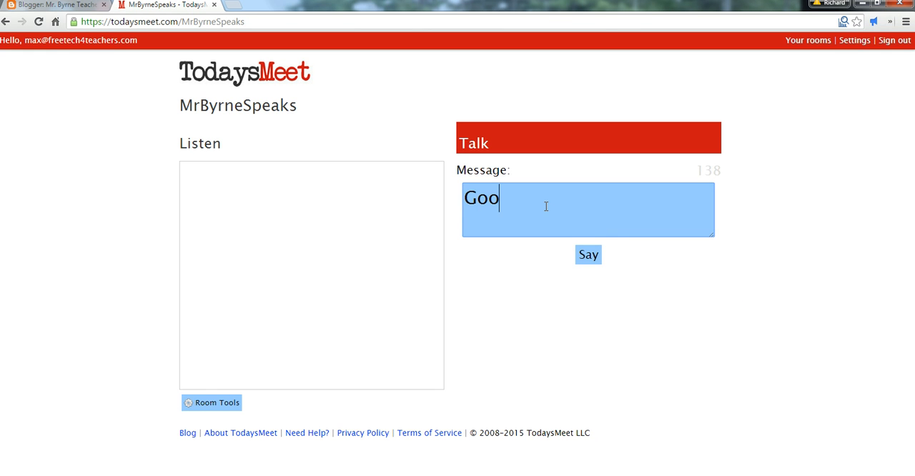
text(d morning class)
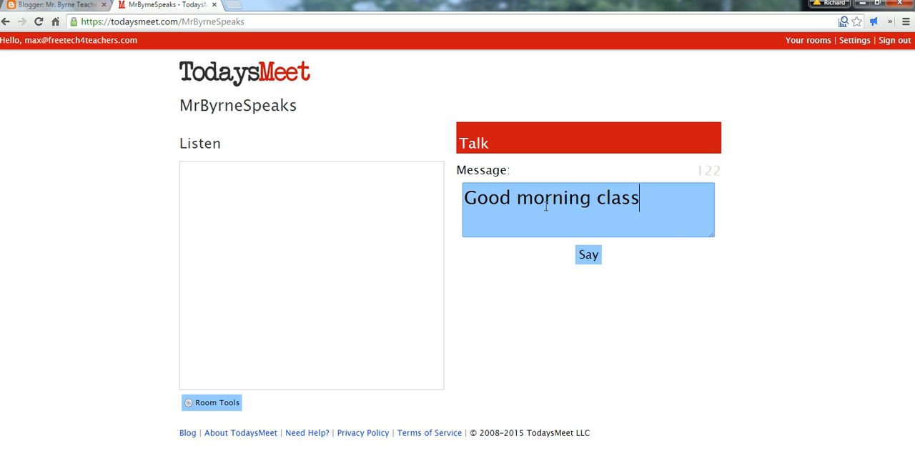
click(588, 255)
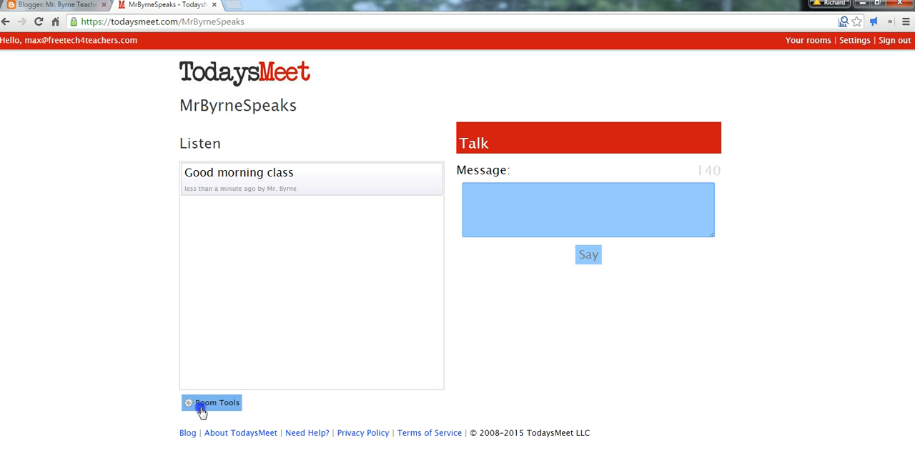
Step: Get the live-stream iframe embed code for the room, then return to Blogger's posts list
click(216, 403)
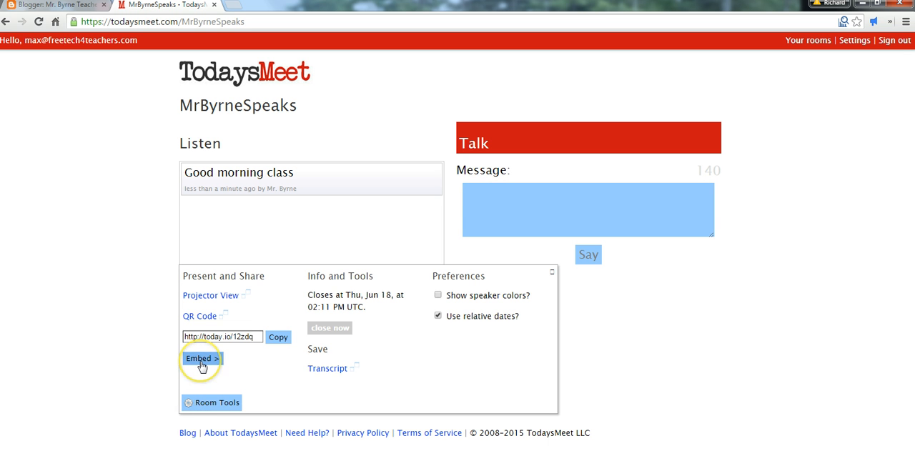
click(202, 358)
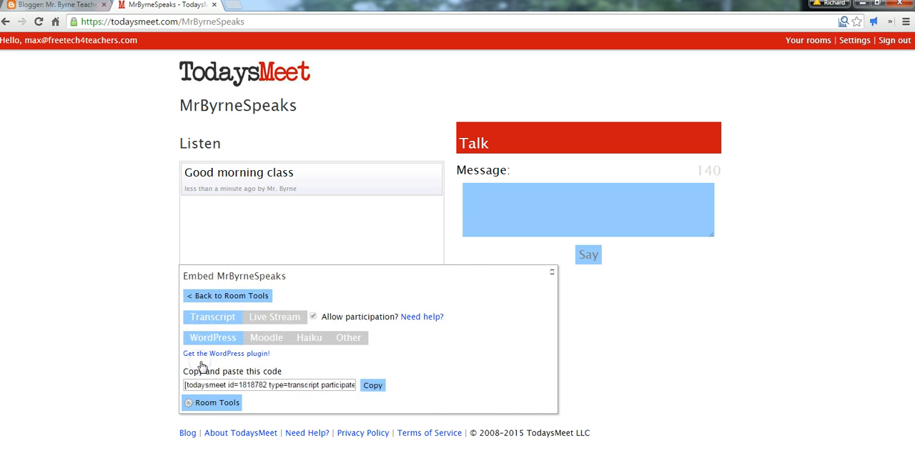
mouse_move(268, 337)
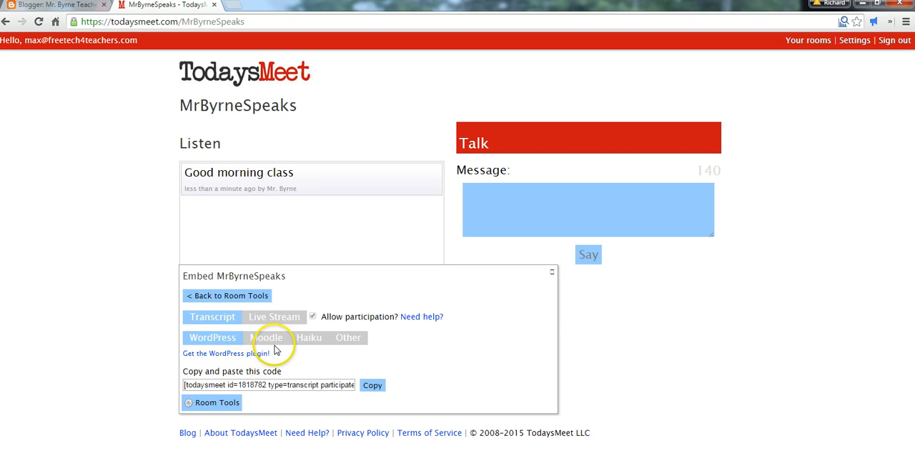
mouse_move(275, 350)
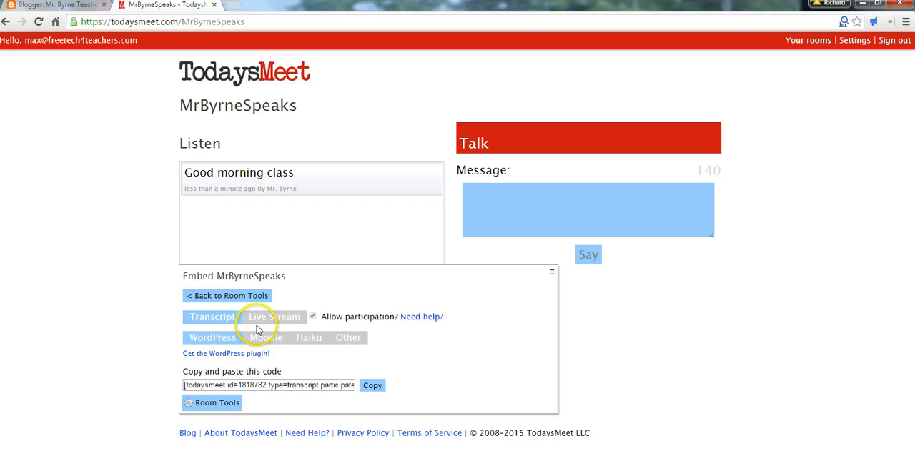
click(274, 317)
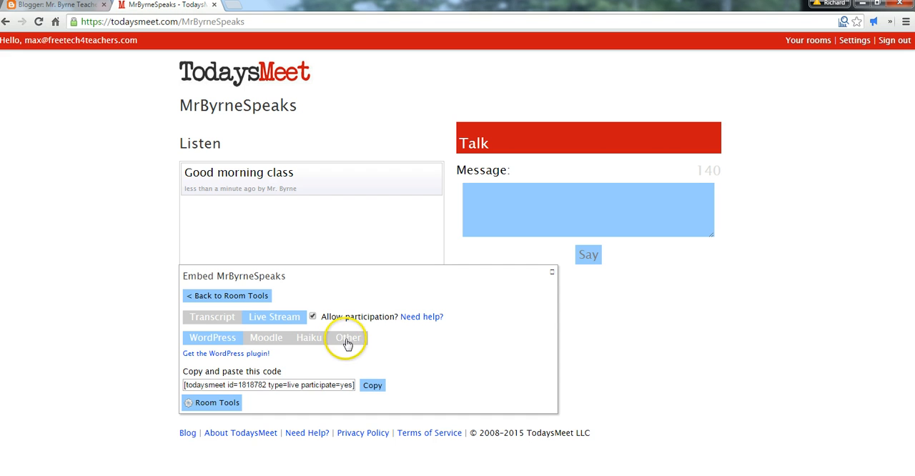
mouse_move(295, 347)
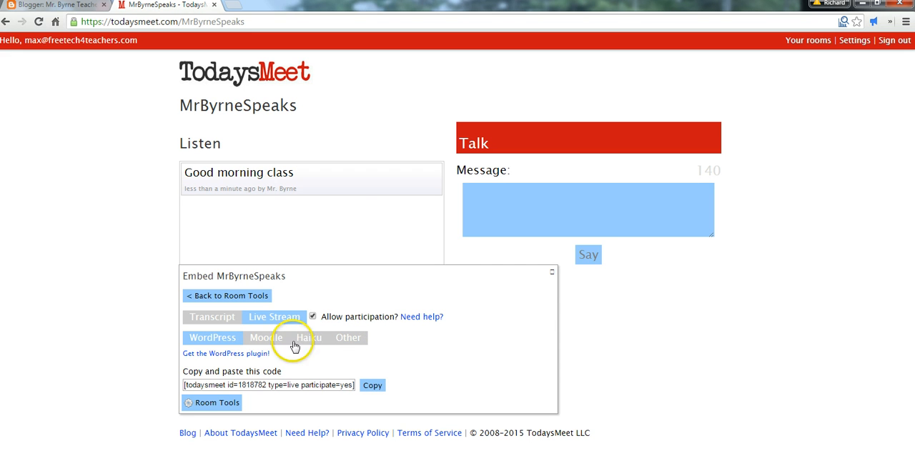
click(348, 338)
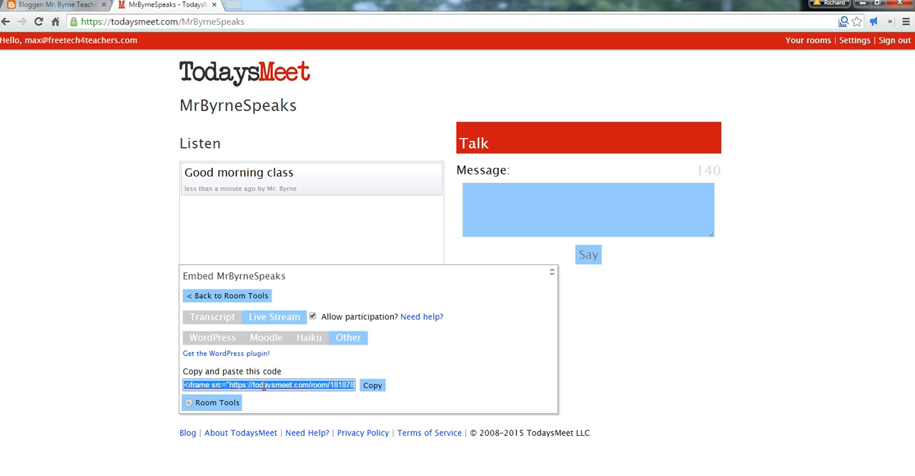
mouse_move(192, 255)
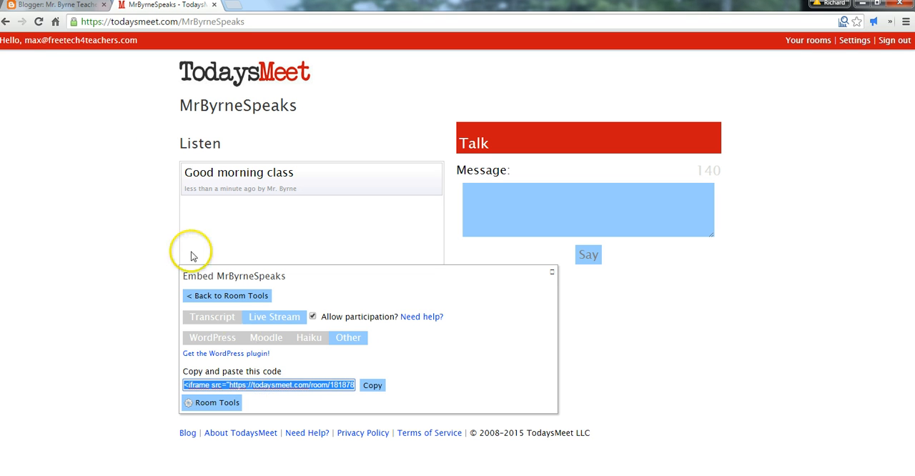
click(54, 5)
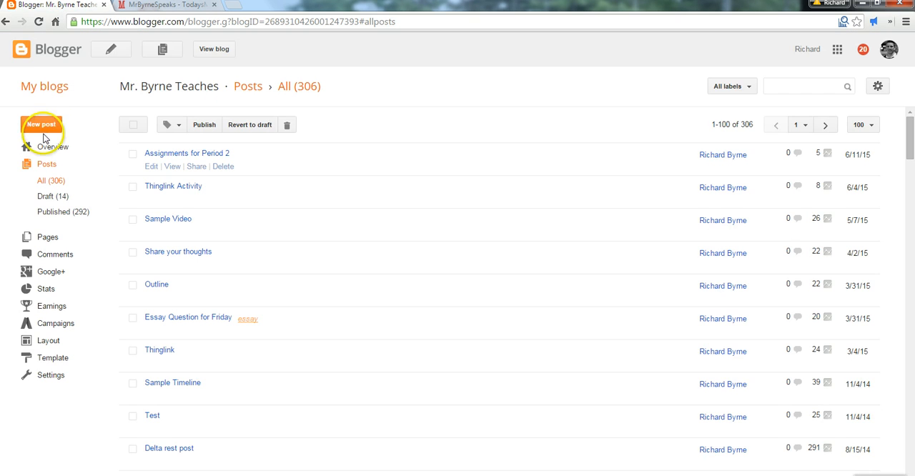
Step: Write a new post titled 'Participate in Chat' containing the TodaysMeet live-stream iframe code
click(41, 124)
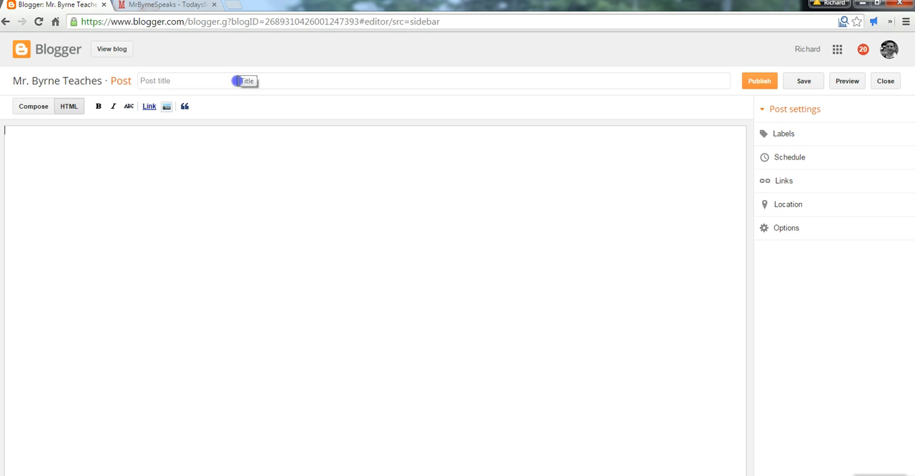
text(Partic)
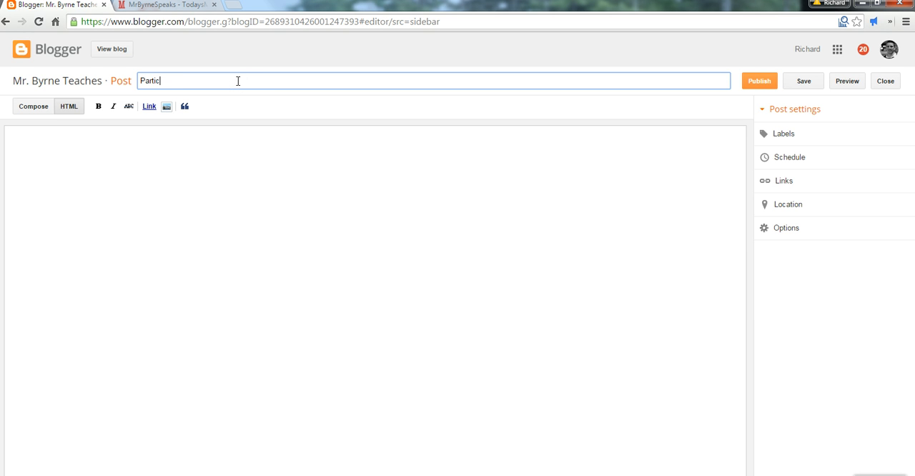
text(ia)
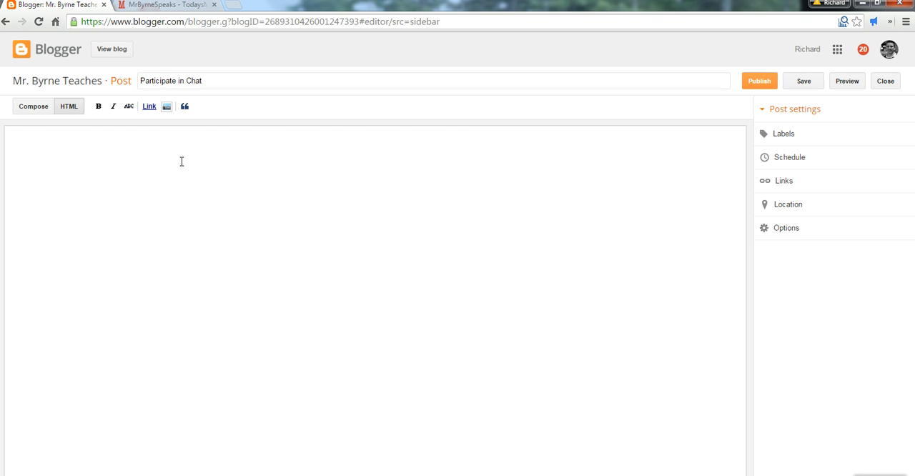
text(<iframe src="https://todaysmeet.com/room/1818782/embed?type=live&hide_ui=0" height="400" width="100%"></iframe>)
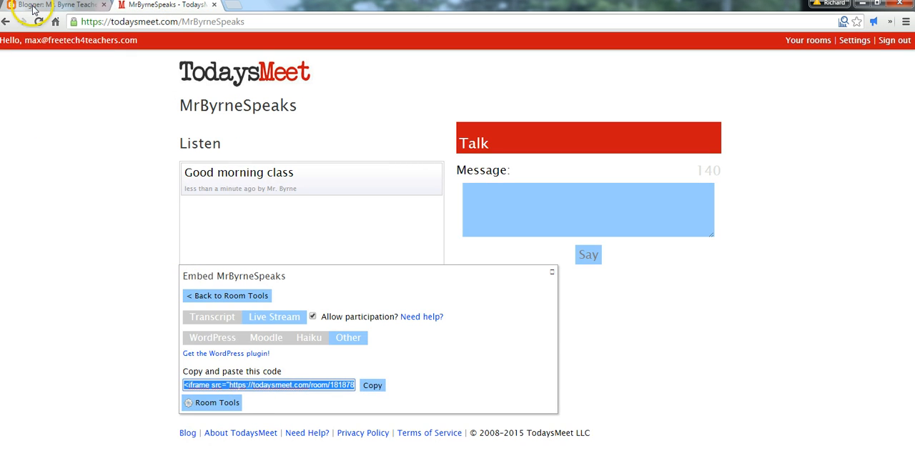
click(57, 5)
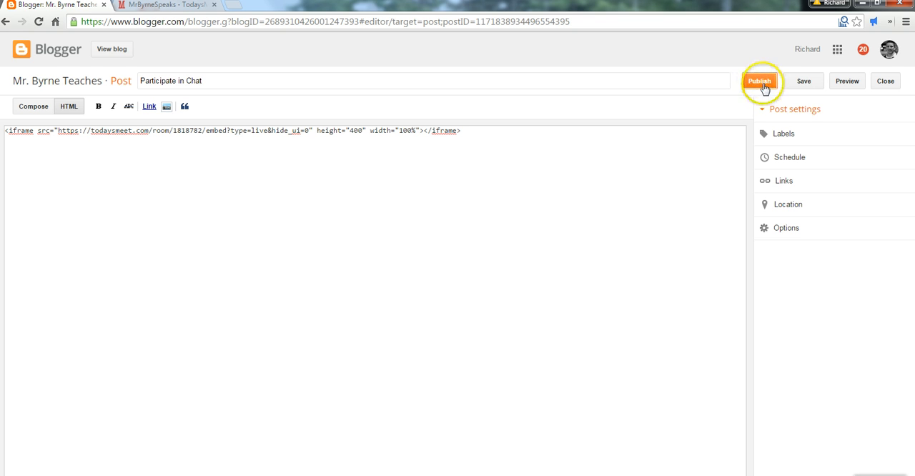
Step: Publish the post and skip sharing it on Google+
click(760, 81)
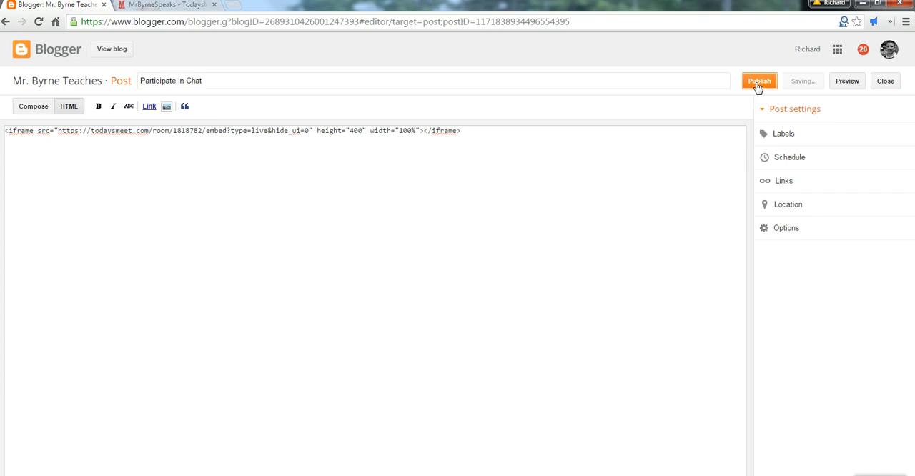
click(759, 81)
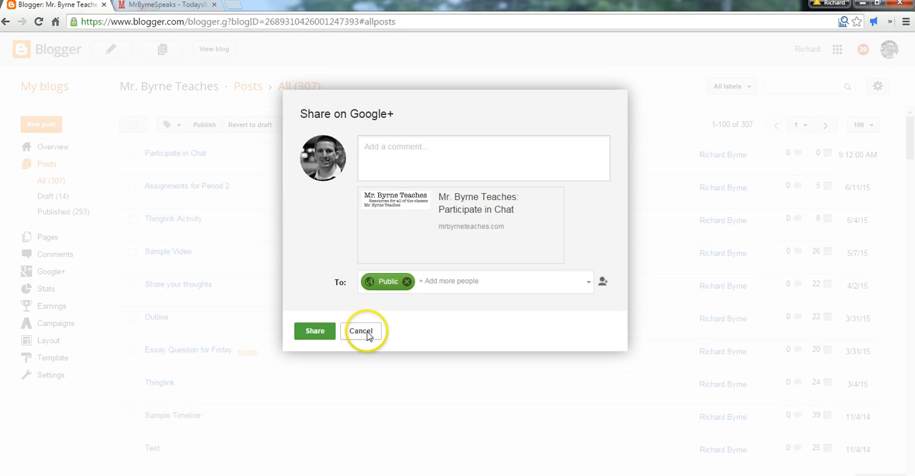
click(361, 331)
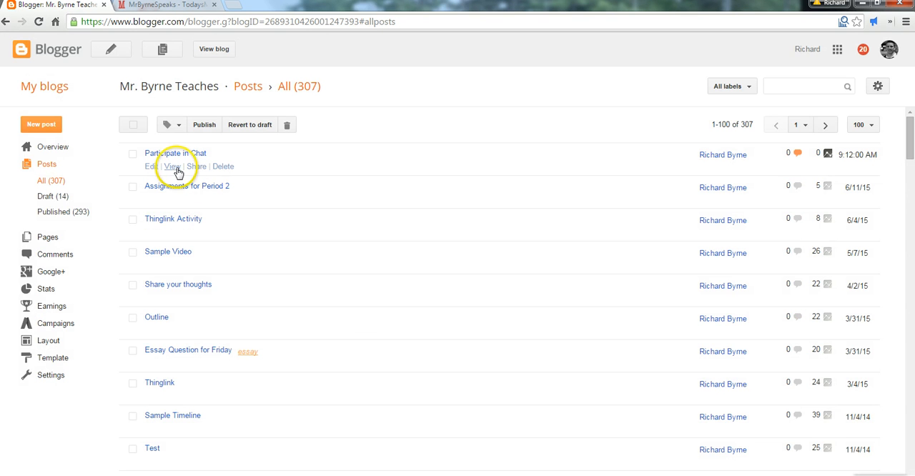
Step: View the published 'Participate in Chat' post on the blog
click(172, 166)
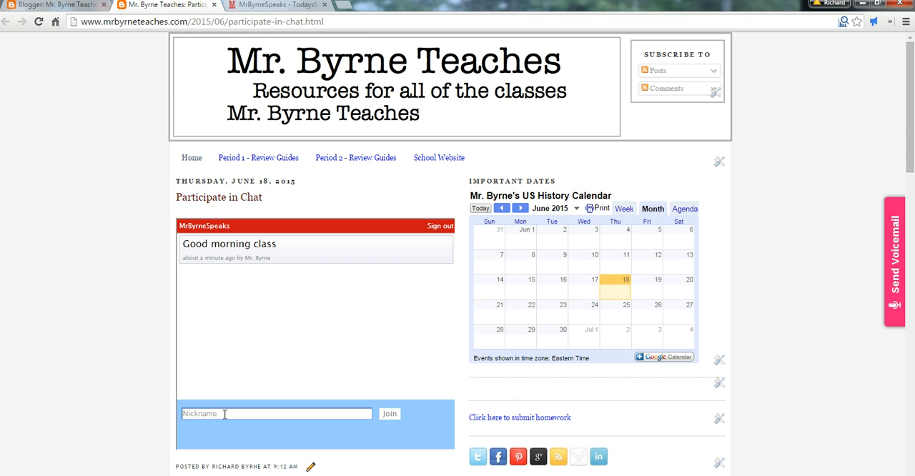
Step: Join the embedded chat as 'Morrison' and post 'Good morning Mr. Byrne'
click(276, 414)
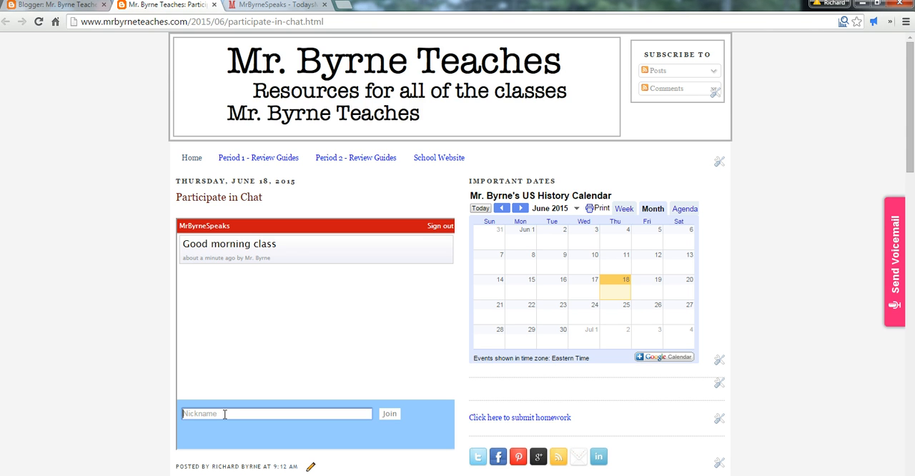
text(Morrison)
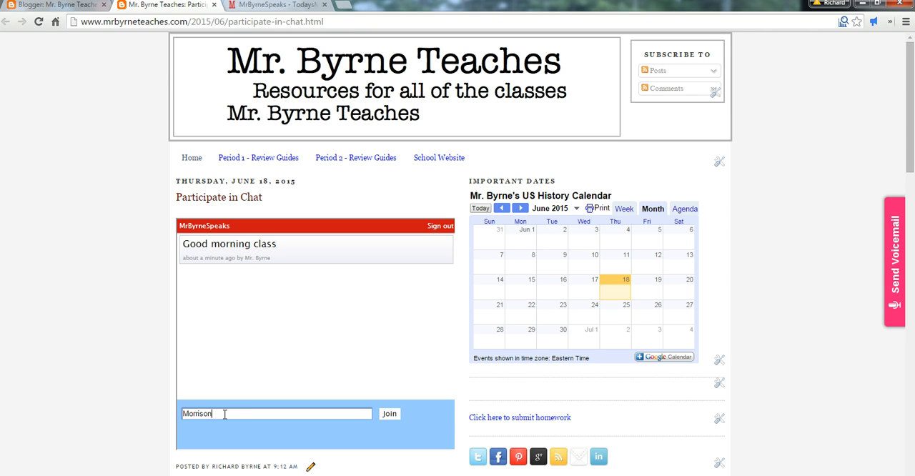
click(389, 413)
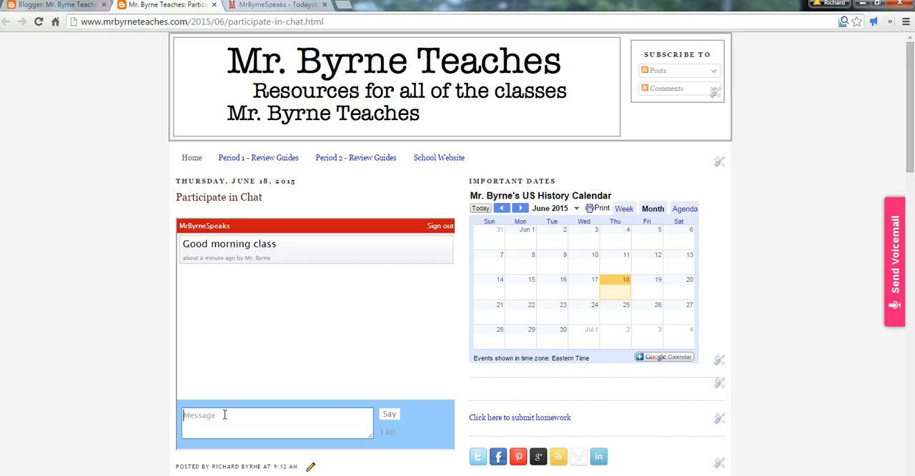
text(Good morning Mr. Byrne)
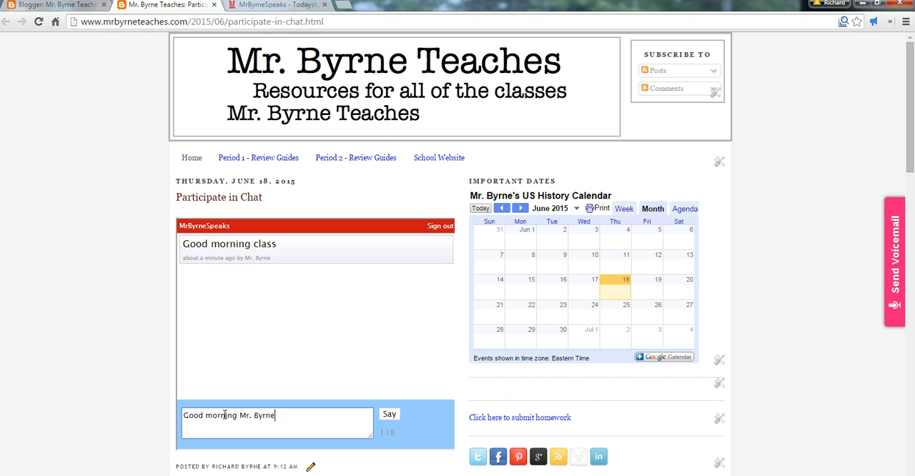
click(389, 415)
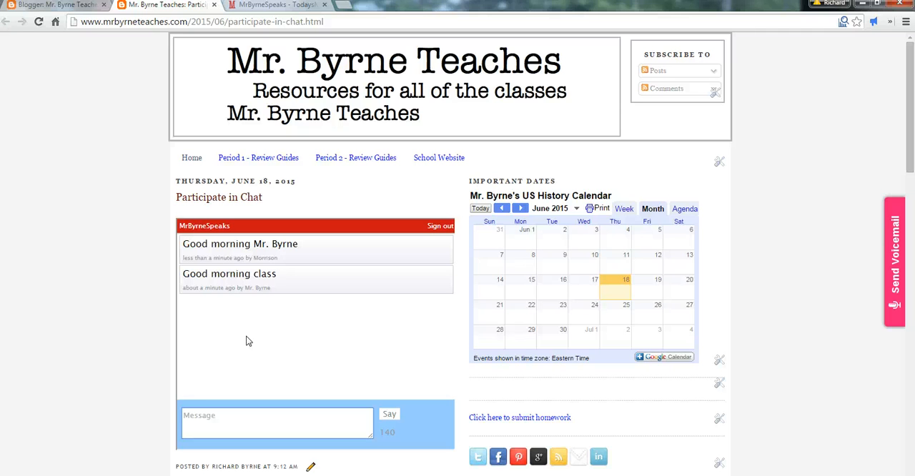
click(277, 422)
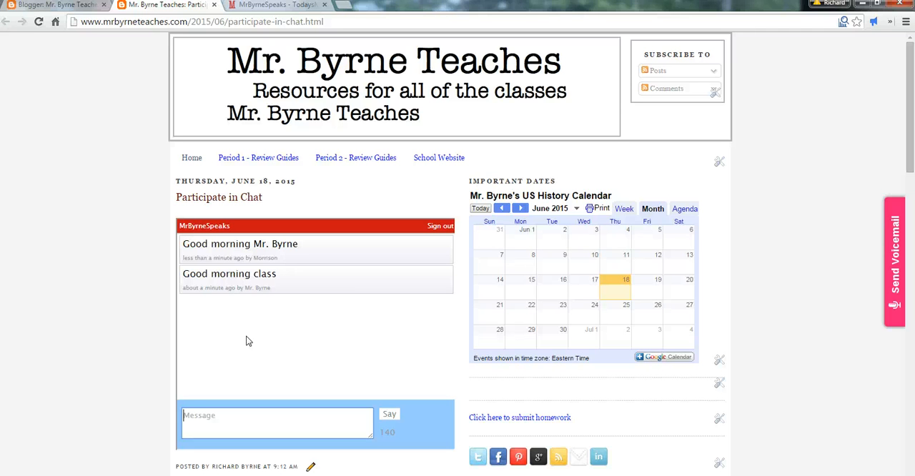